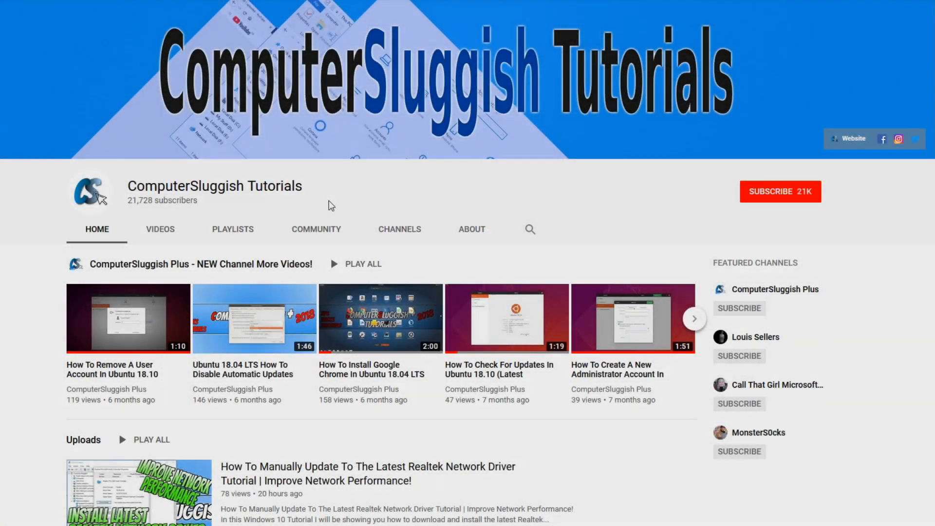
mouse_move(394, 188)
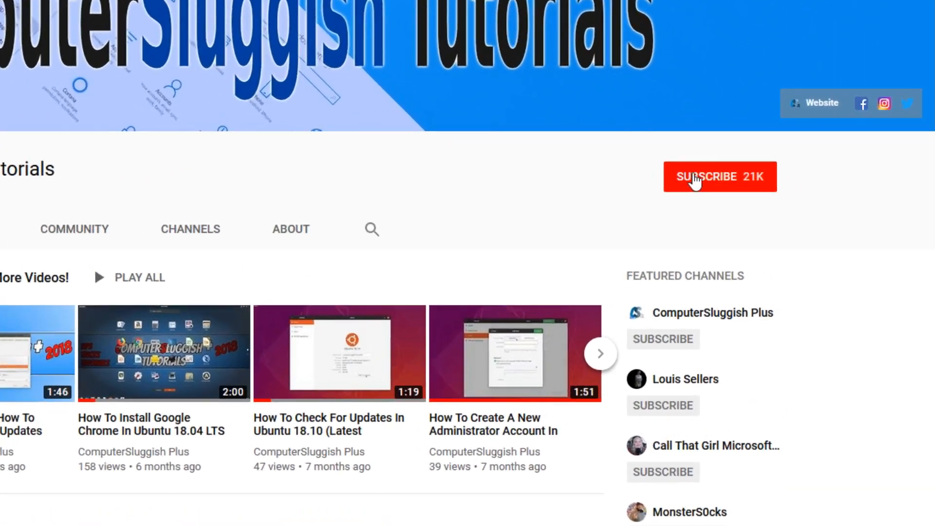
Step: Subscribe to ComputerSluggish Tutorials on YouTube and scroll through the forum page
left_click(720, 176)
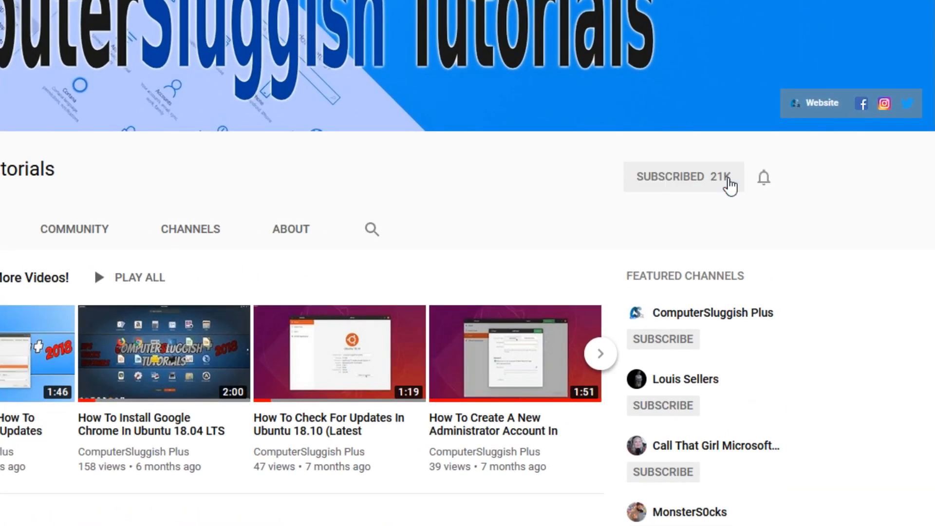
mouse_move(764, 177)
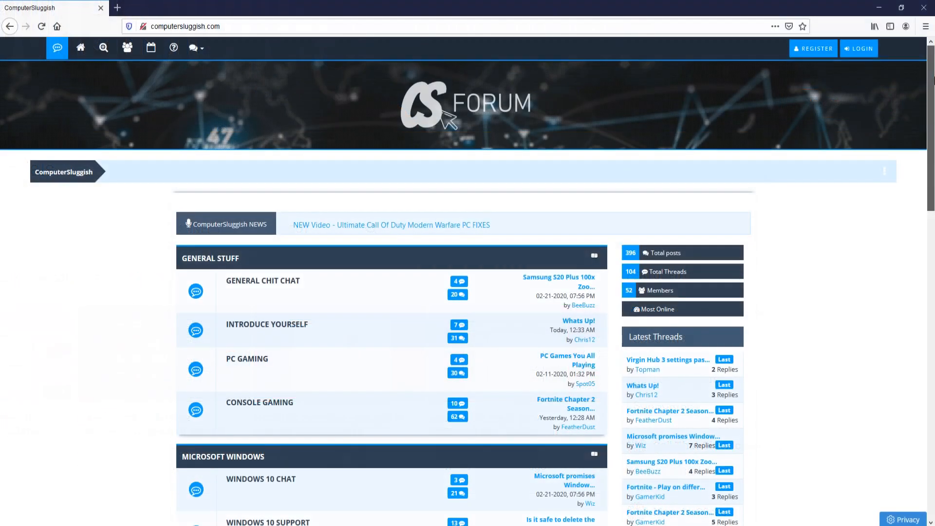
scroll("down", 3)
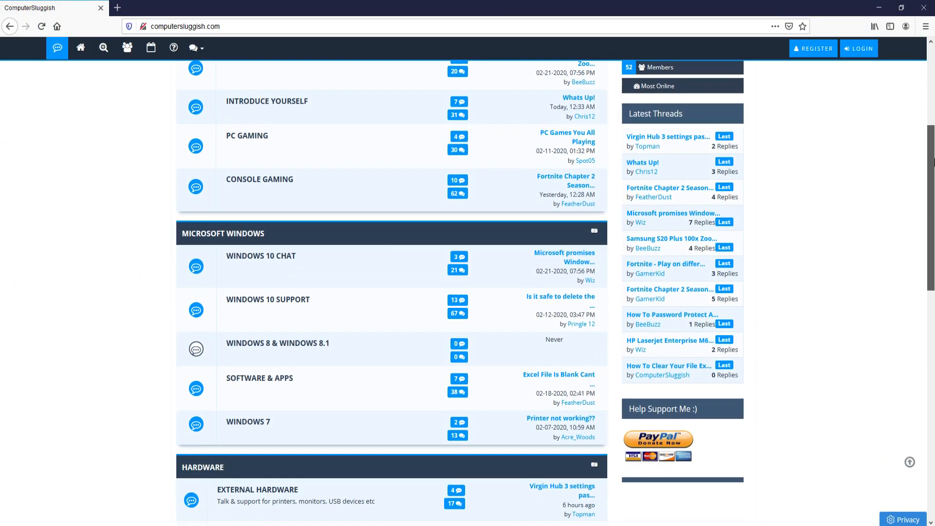
scroll("down", 3)
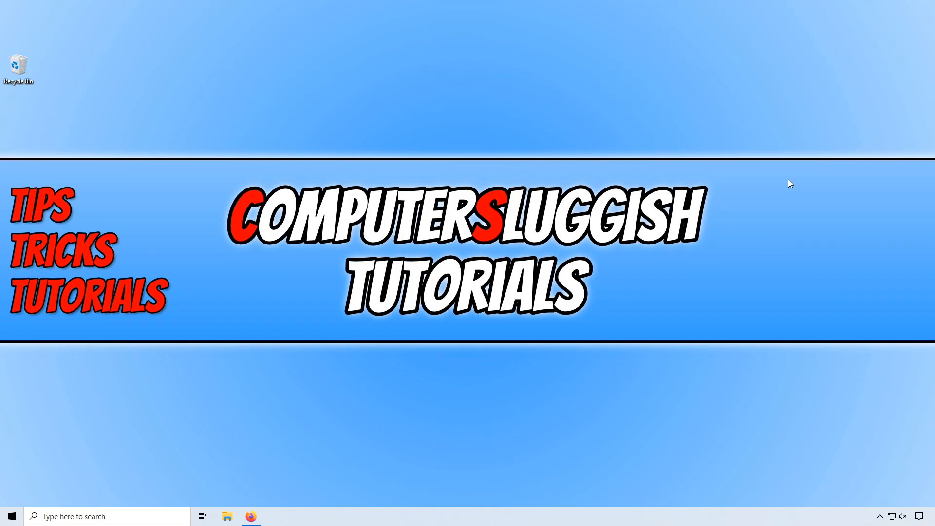
mouse_move(281, 416)
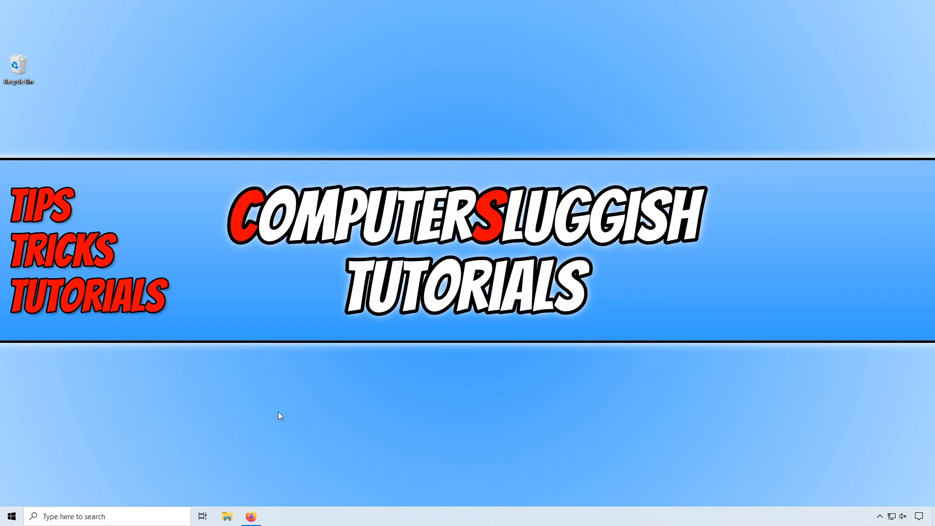
Step: Launch Firefox on libreoffice.org and show the DOWNLOAD menu options
left_click(250, 516)
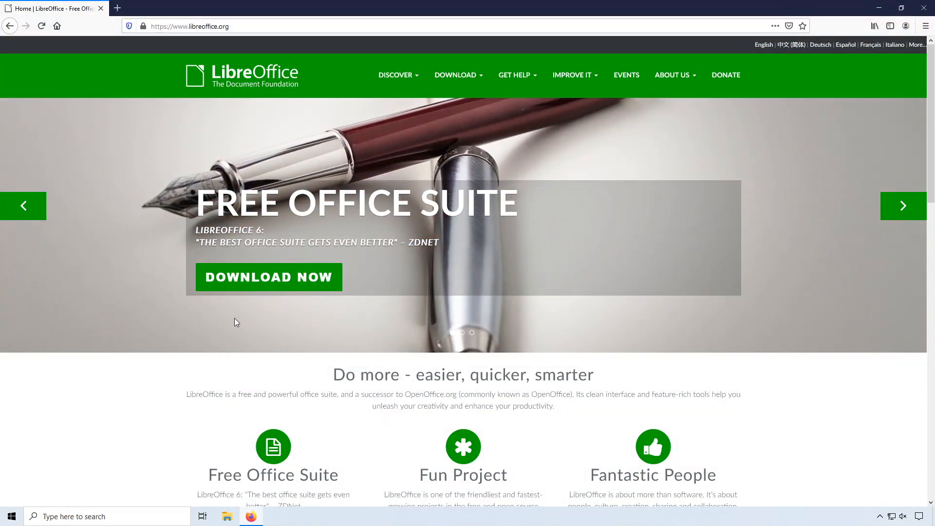
mouse_move(457, 75)
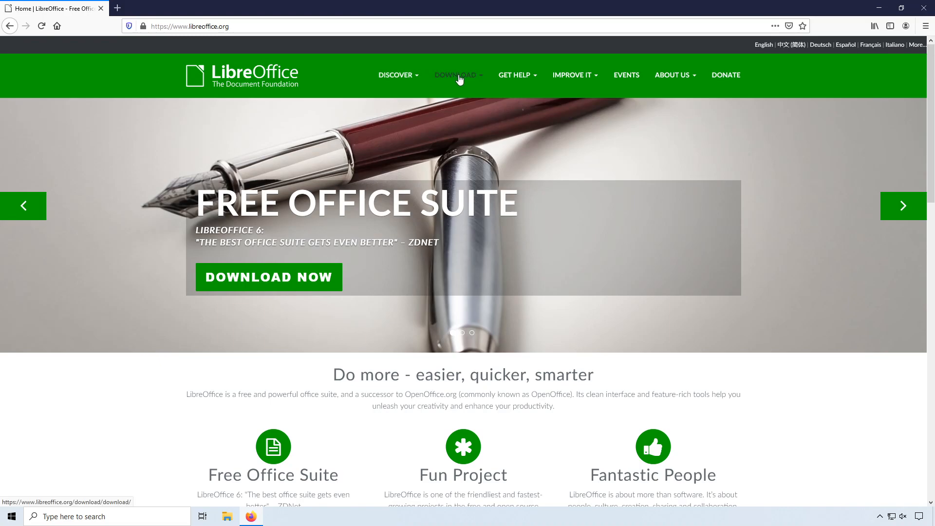
left_click(457, 74)
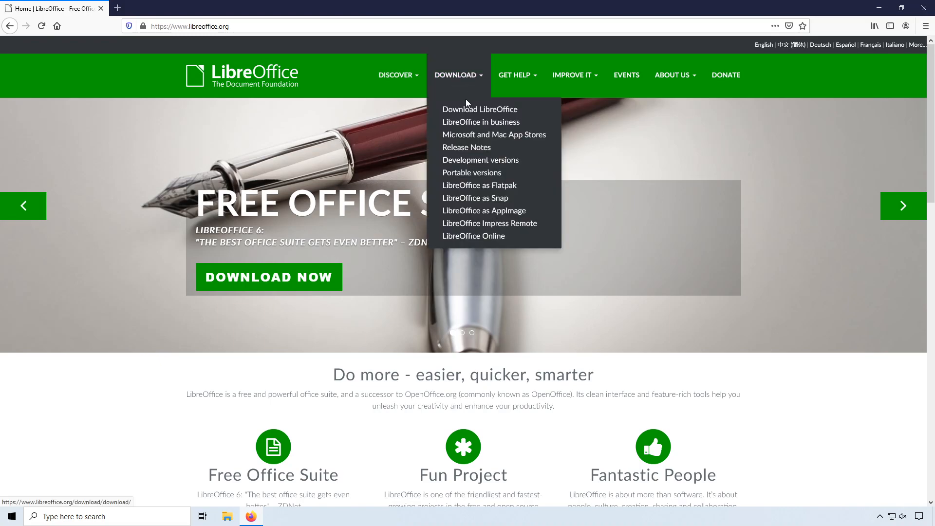
mouse_move(479, 109)
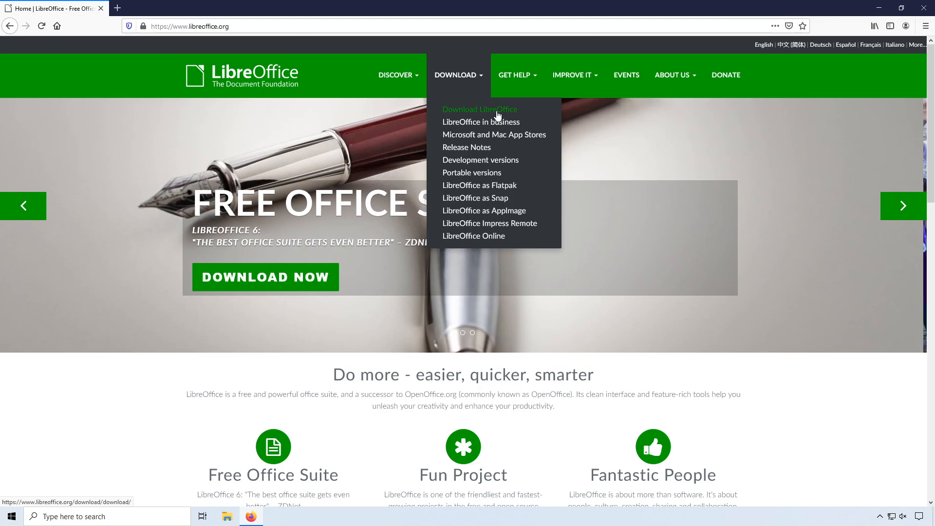
Step: On the Download LibreOffice page, choose Windows (64-bit) for version 6.4.2
left_click(479, 109)
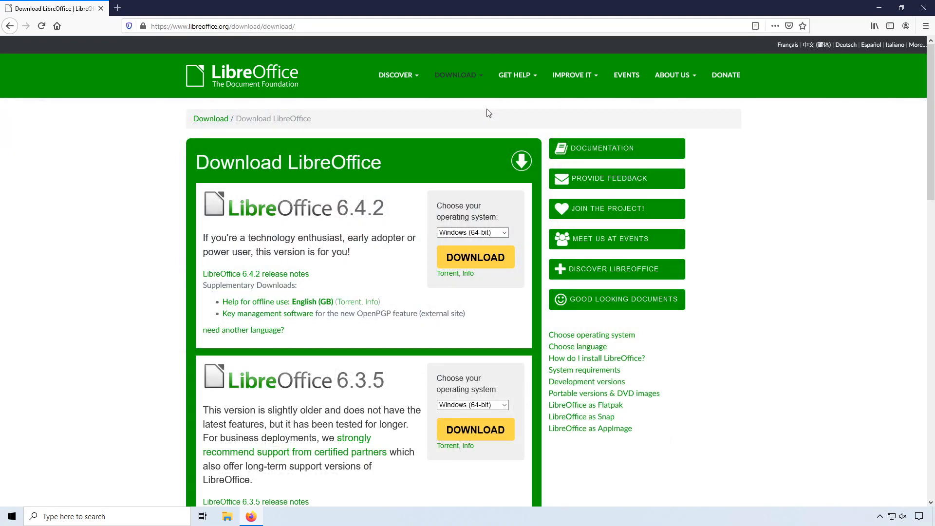
mouse_move(453, 247)
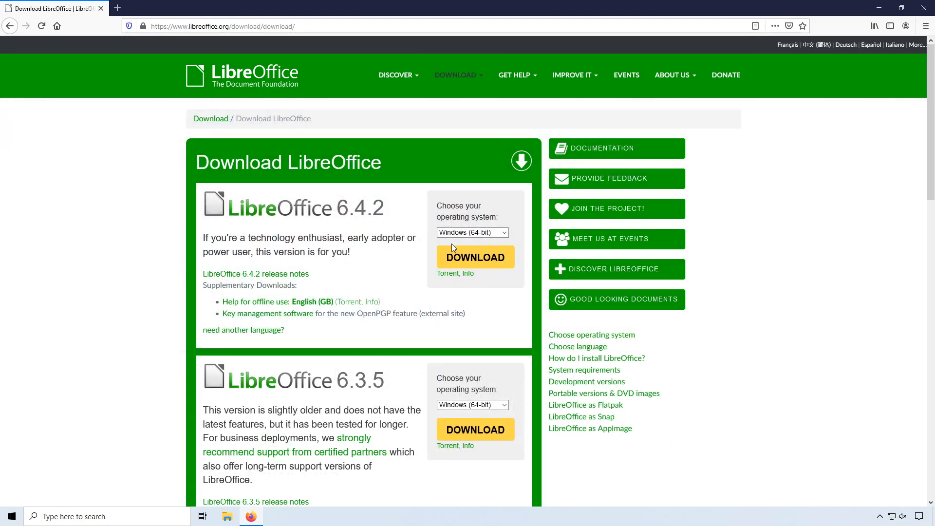
left_click(472, 232)
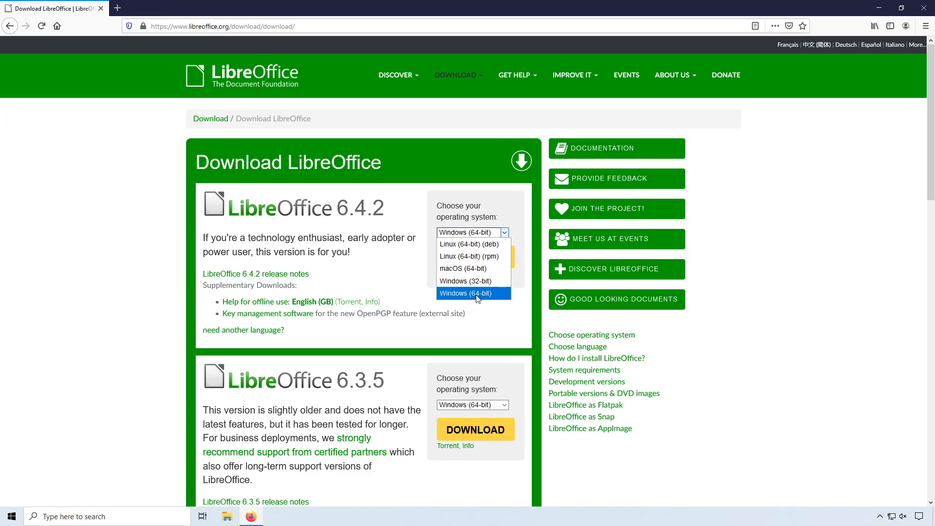
left_click(470, 293)
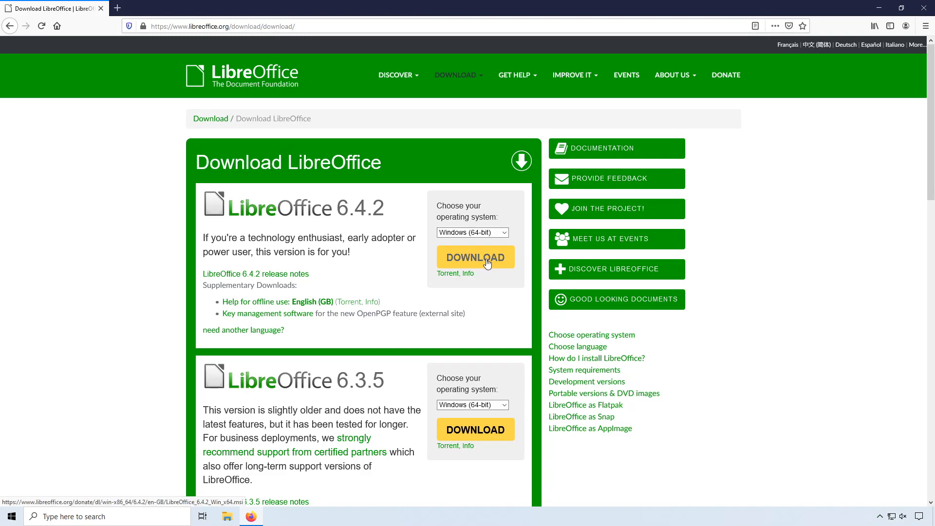
Step: Download and save the LibreOffice 6.4.2 installer file
left_click(476, 257)
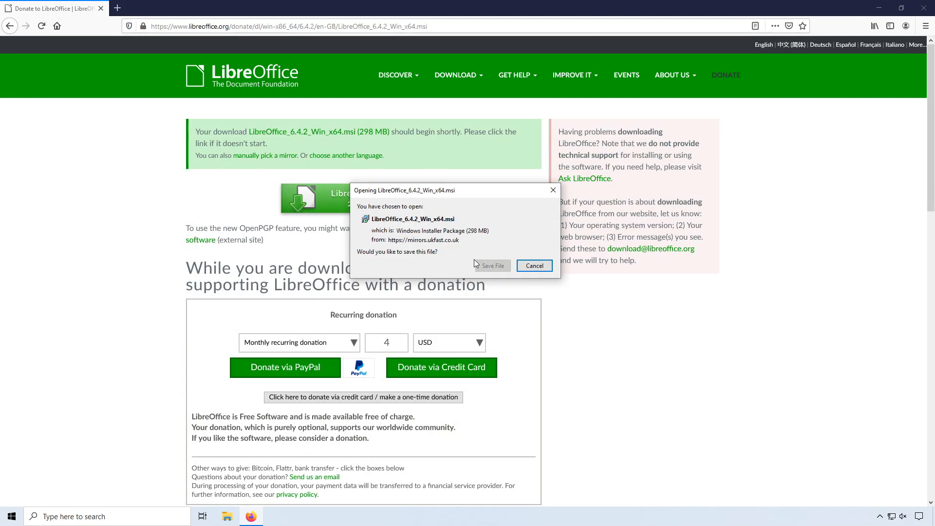
left_click(492, 265)
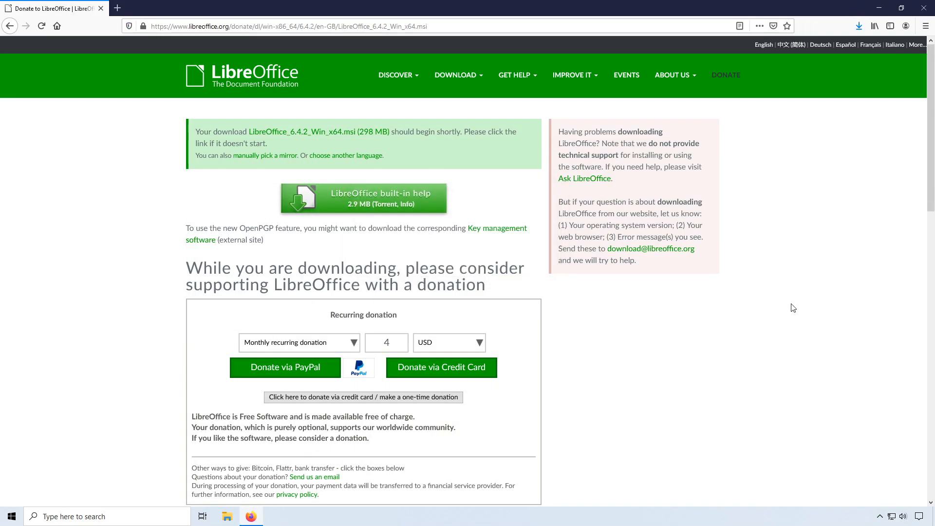
mouse_move(831, 314)
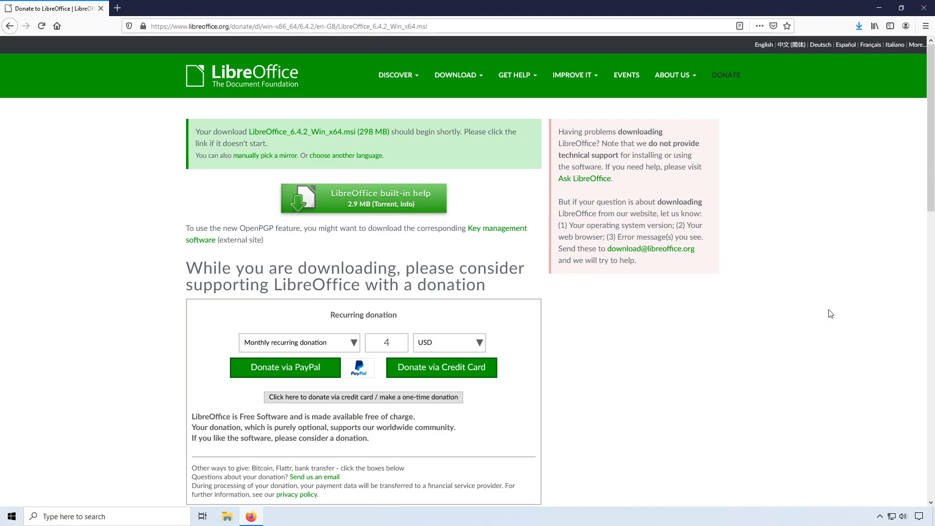
left_click(844, 26)
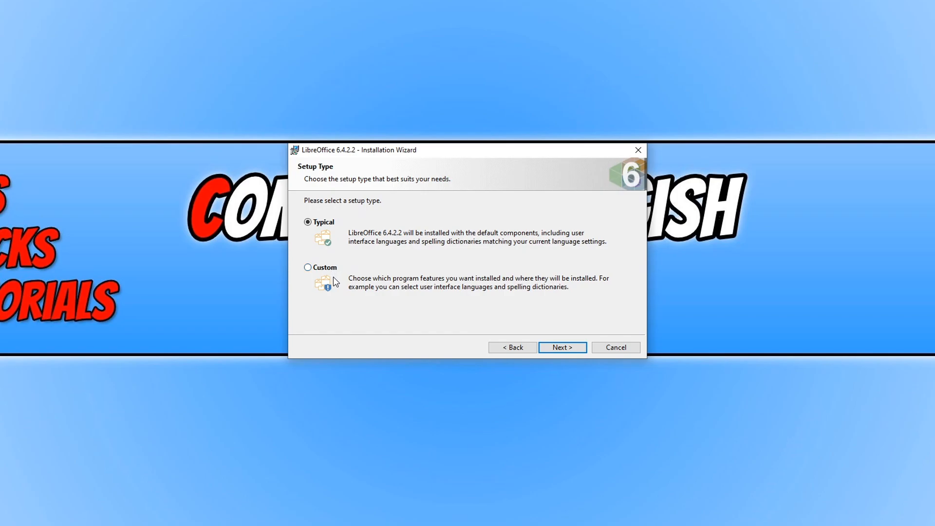
mouse_move(336, 237)
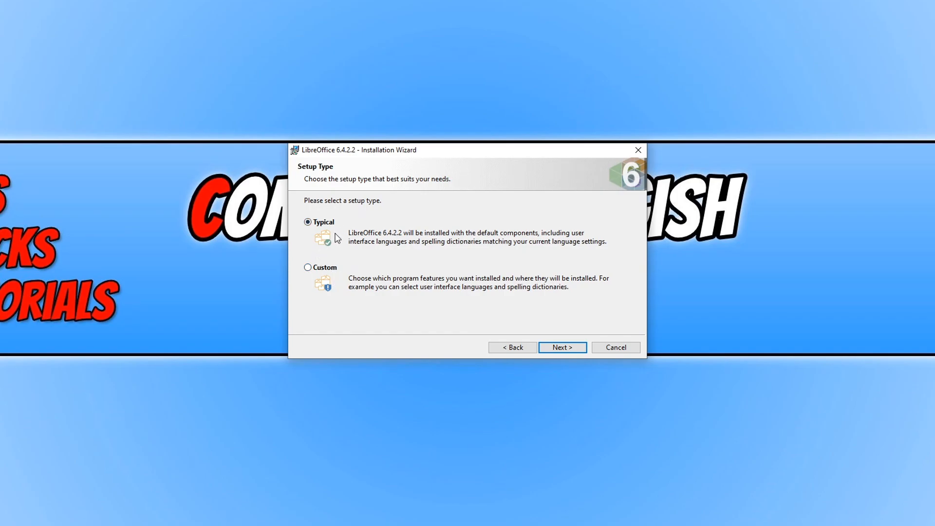
Step: Choose Typical setup, keep the desktop shortcut option, and begin installing
left_click(561, 348)
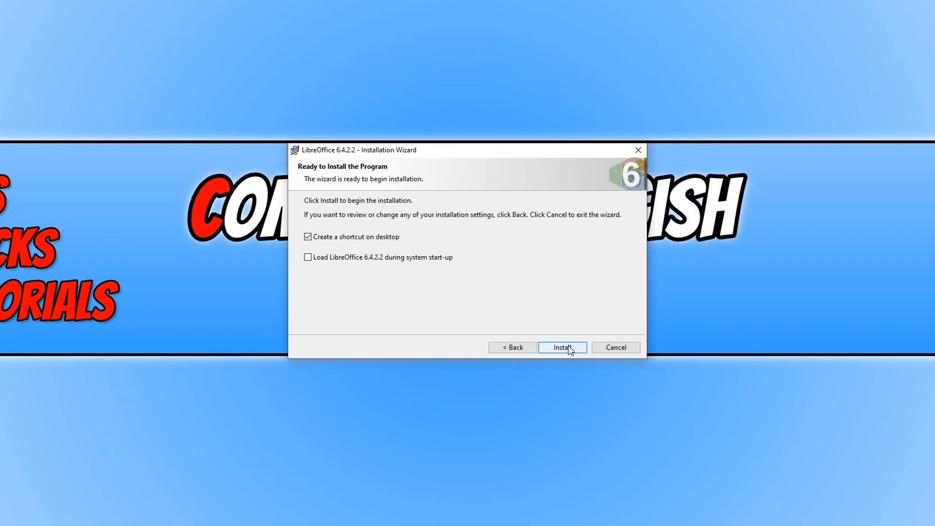
mouse_move(540, 262)
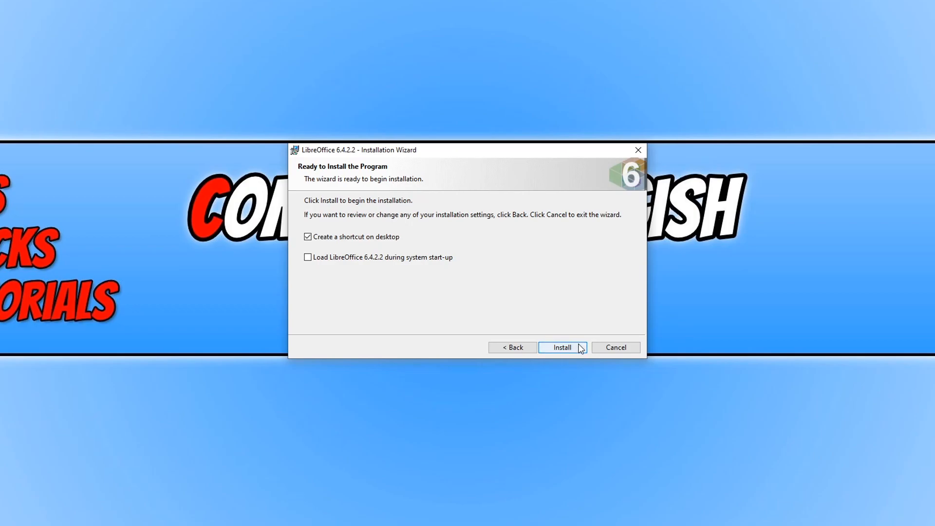
left_click(562, 347)
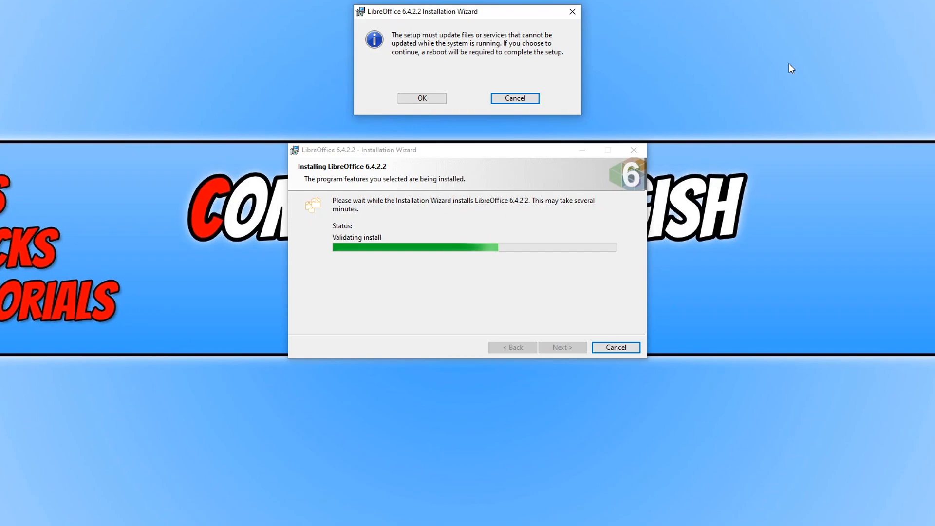
mouse_move(786, 67)
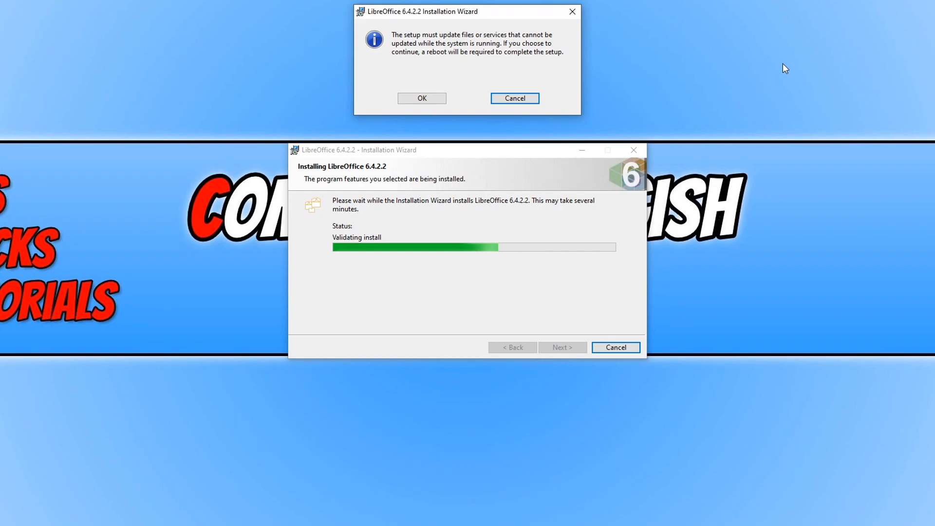
mouse_move(422, 98)
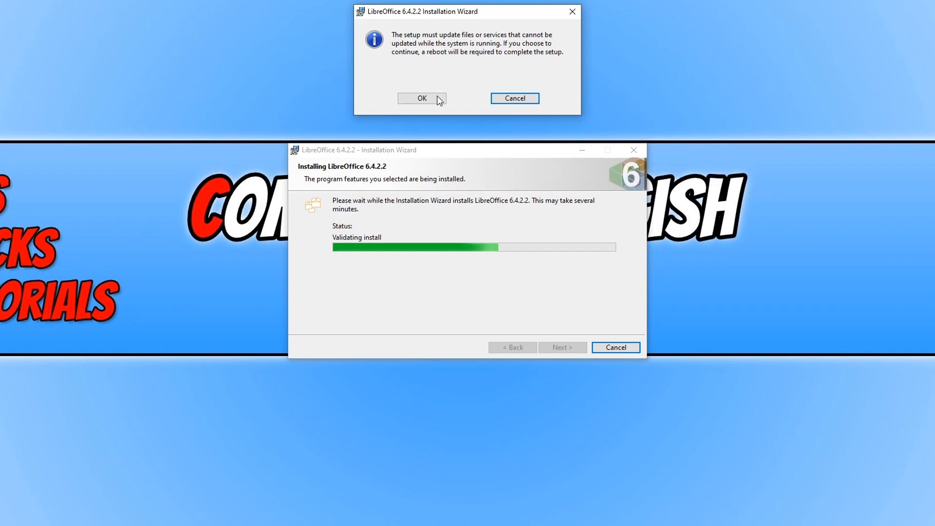
Step: Accept the reboot-required notice and close the LibreOffice installer
left_click(422, 99)
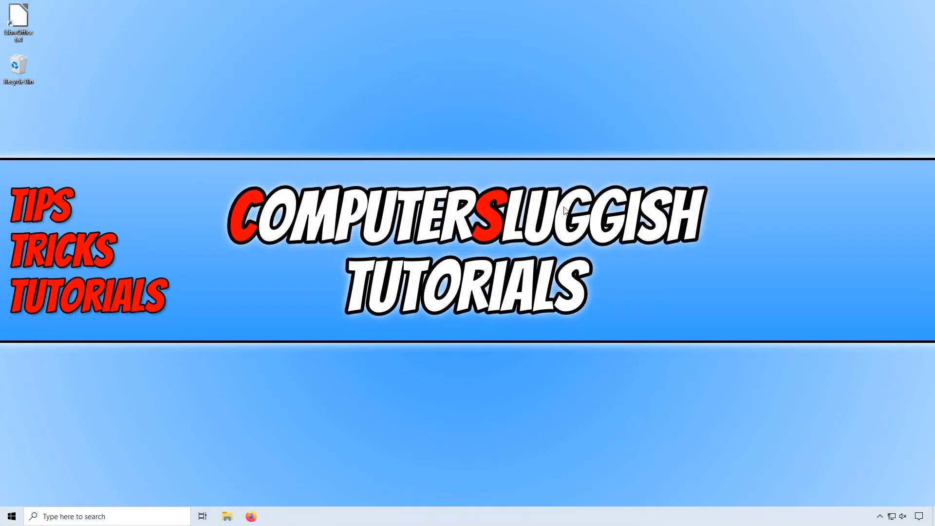
mouse_move(125, 133)
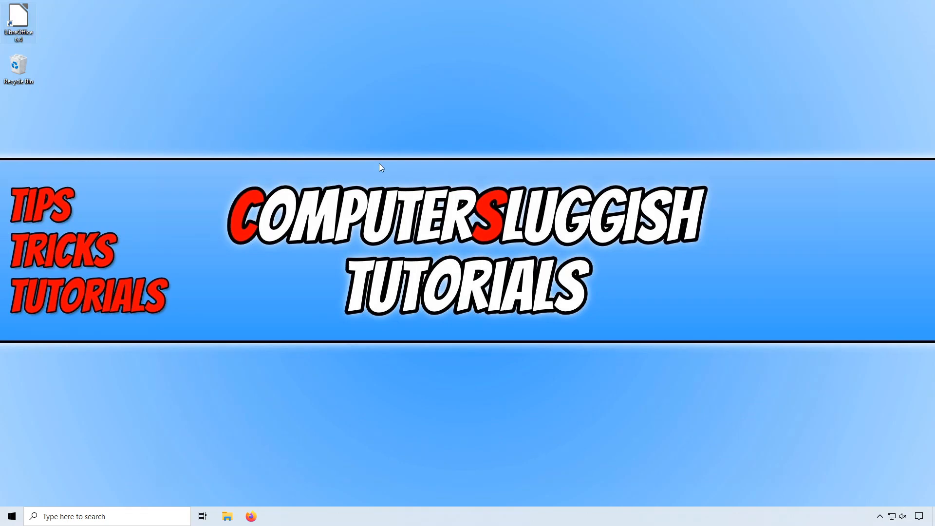
Step: Double-click the LibreOffice desktop shortcut to reach the Start Center
double_click(19, 22)
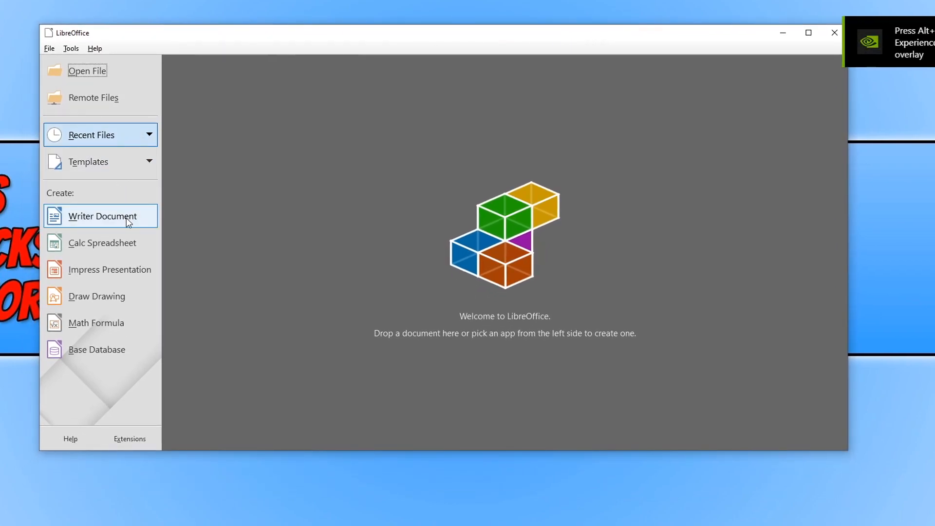
mouse_move(125, 260)
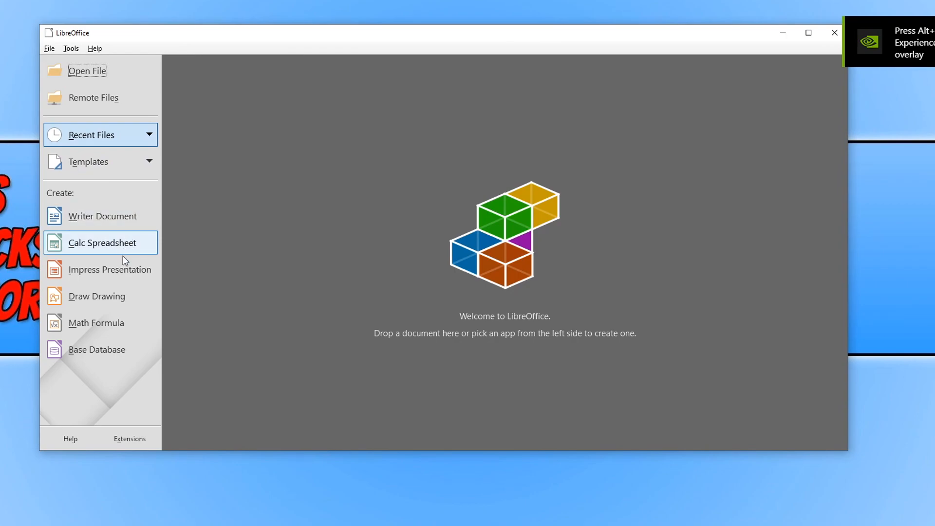
mouse_move(96, 323)
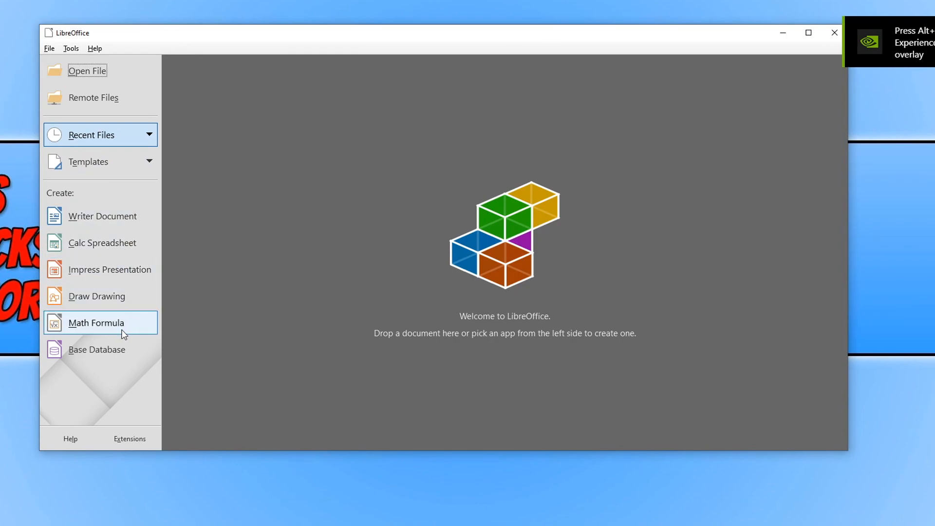
mouse_move(102, 215)
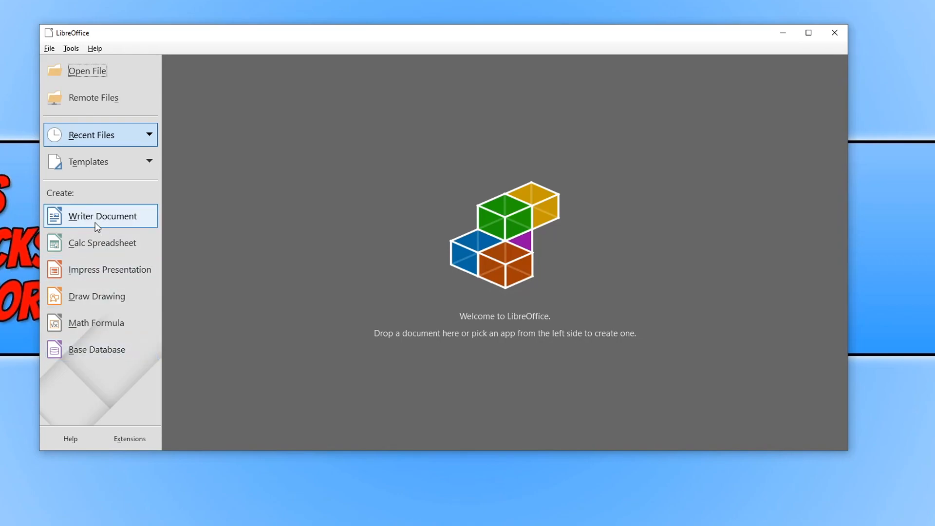
mouse_move(122, 247)
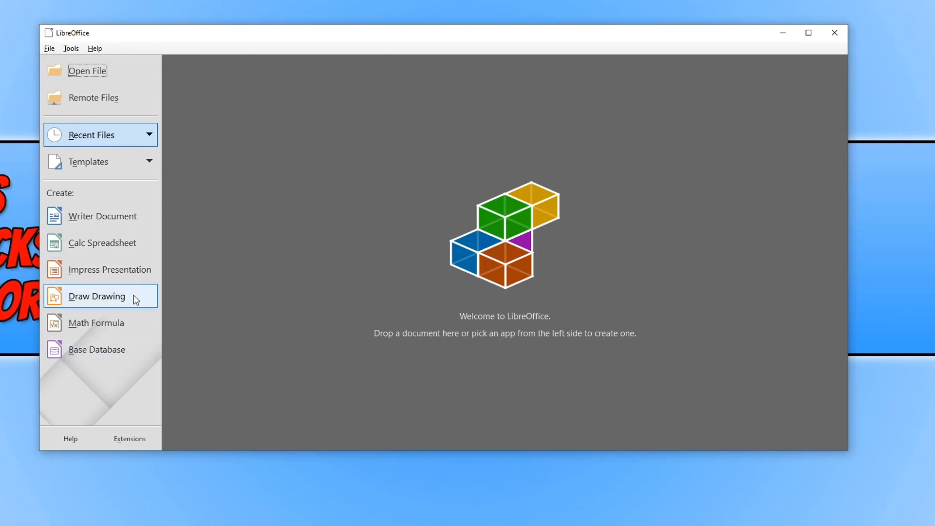
mouse_move(134, 350)
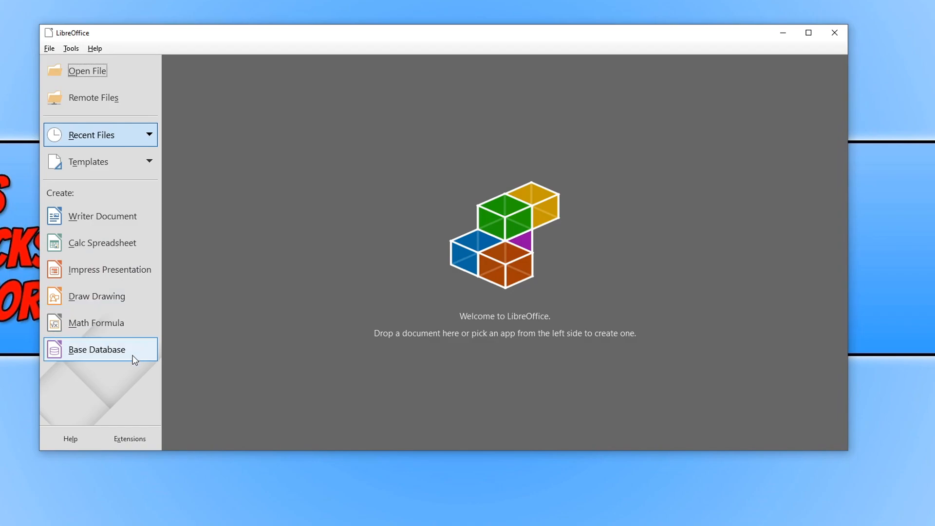
mouse_move(137, 382)
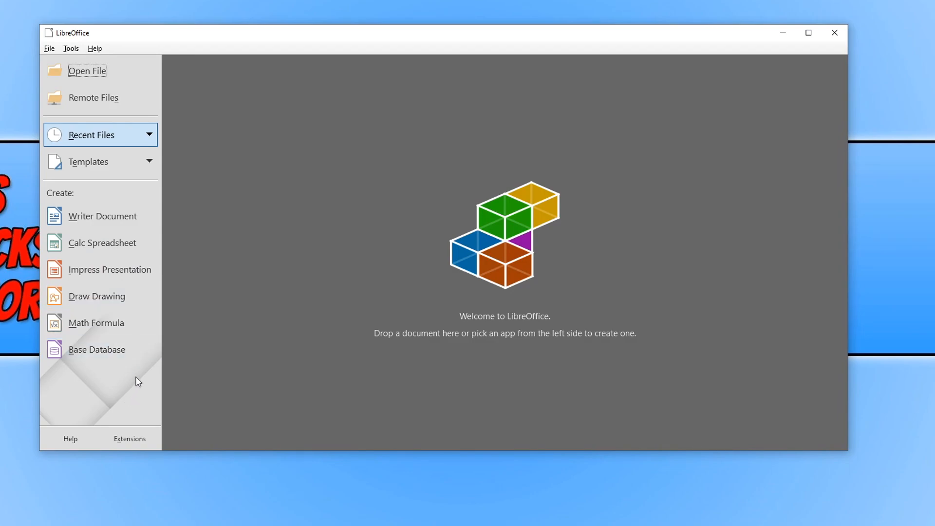
mouse_move(136, 375)
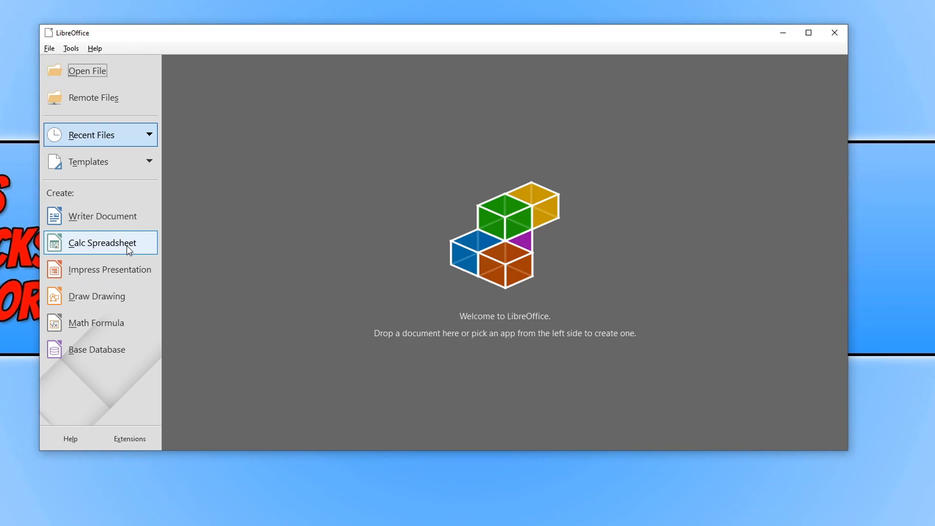
Step: Start a blank Calc Spreadsheet from the Start Center and close Tip of the Day
left_click(102, 243)
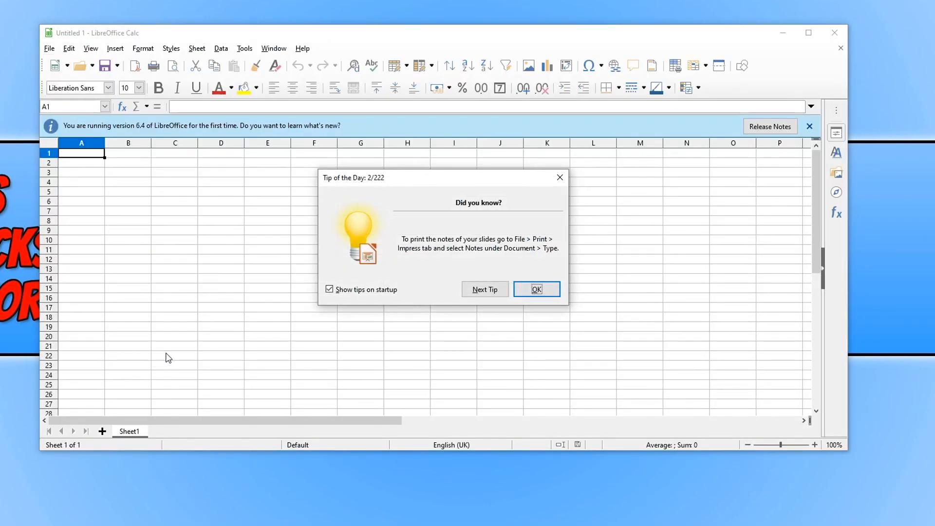
mouse_move(455, 253)
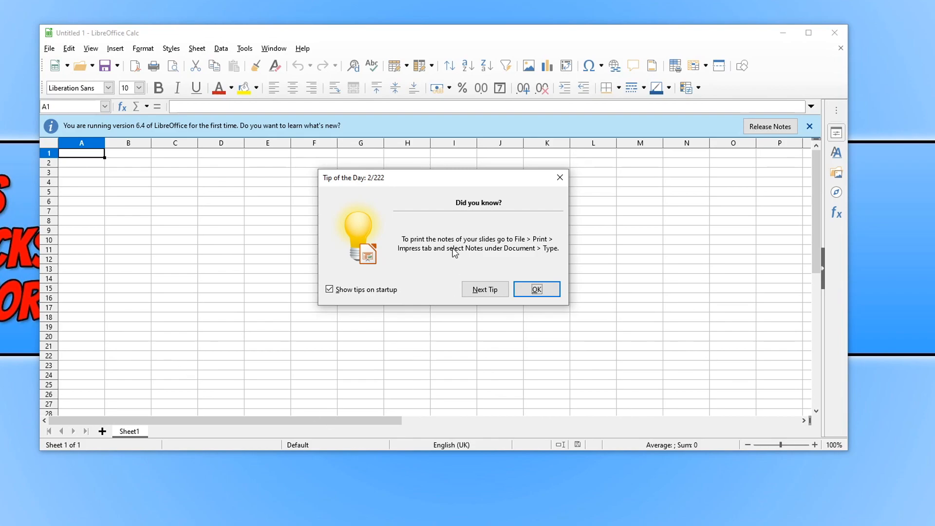
mouse_move(559, 178)
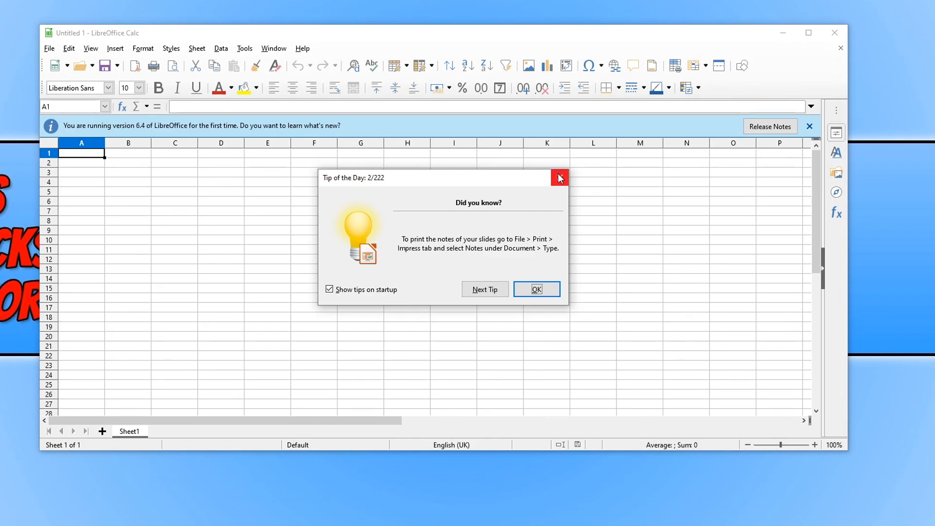
mouse_move(559, 177)
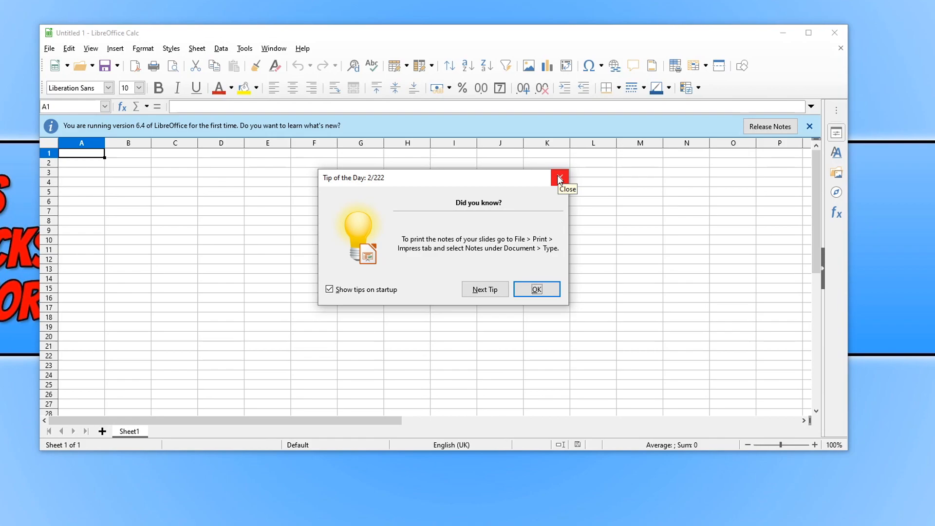
mouse_move(560, 189)
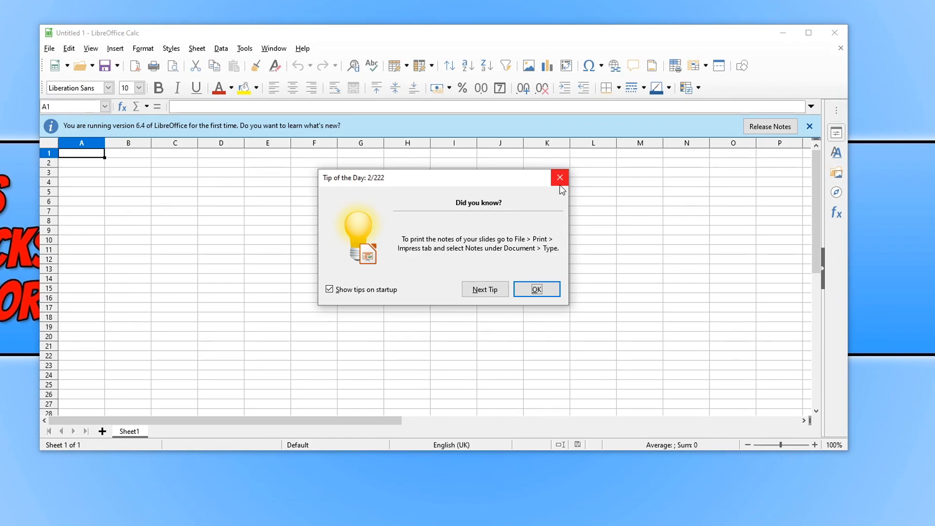
mouse_move(559, 178)
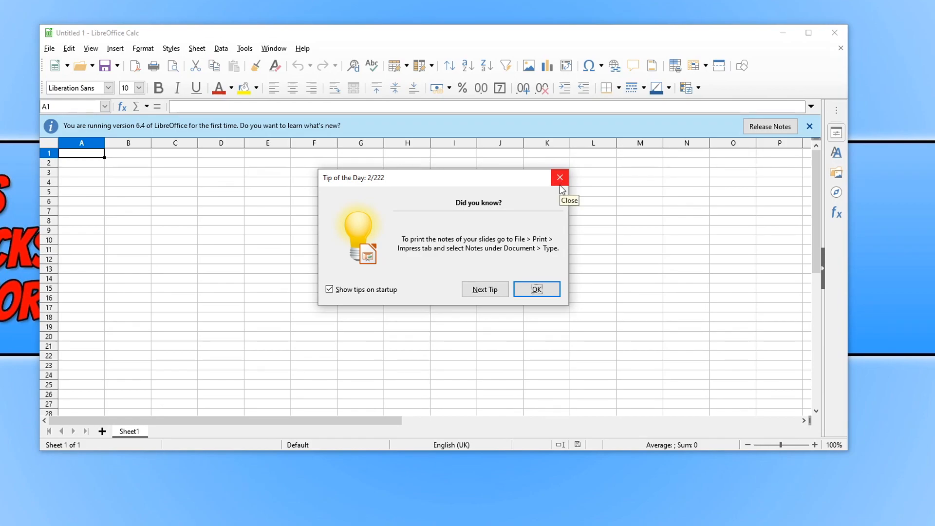
mouse_move(564, 173)
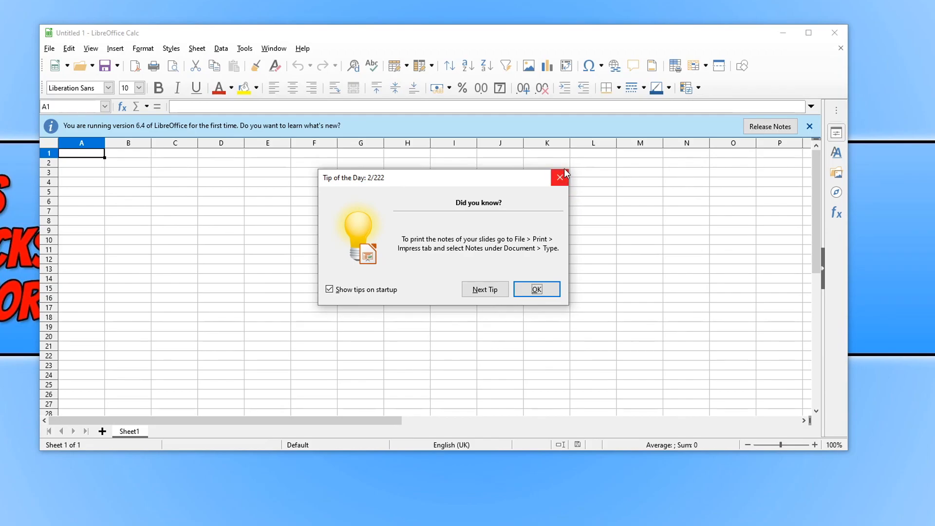
left_click(535, 289)
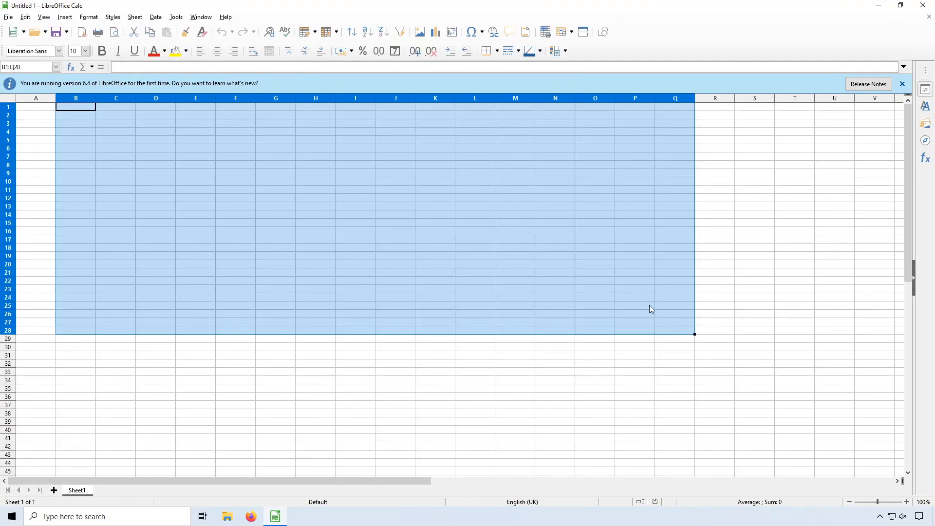
left_click(634, 214)
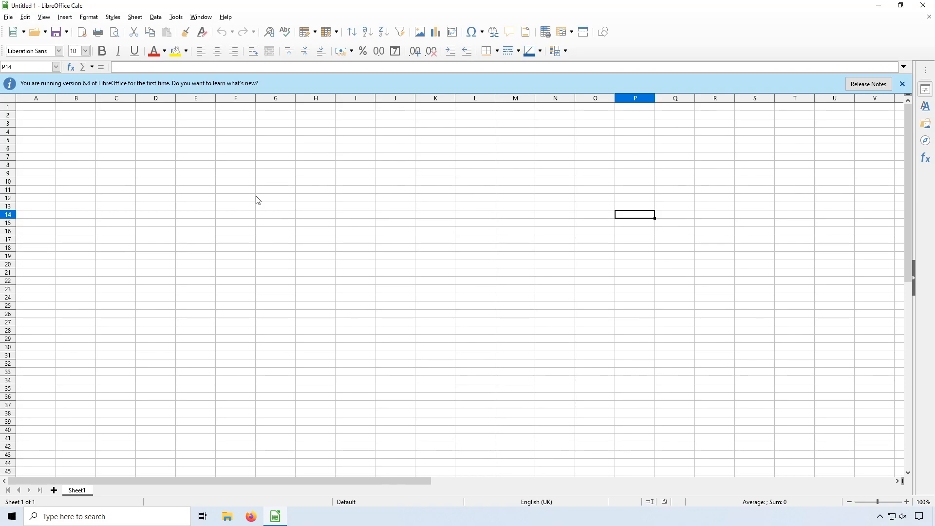
left_click(901, 5)
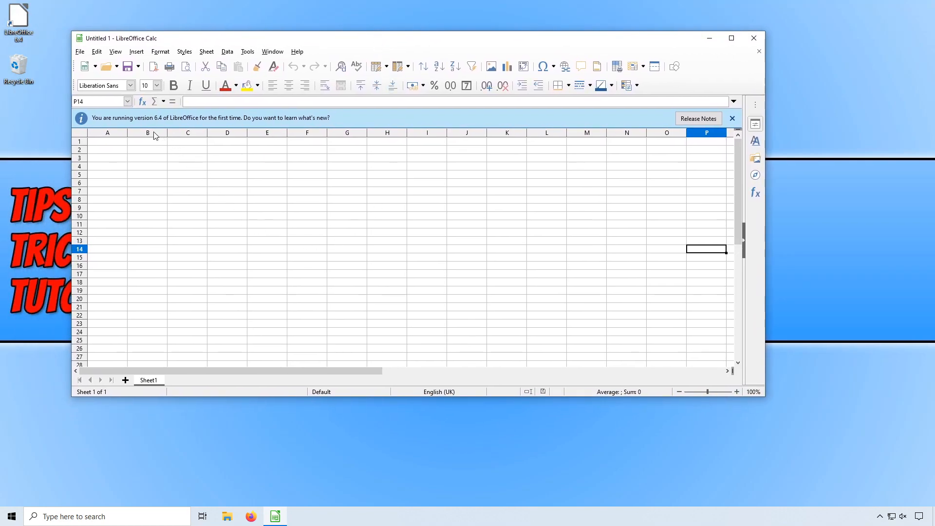
mouse_move(157, 192)
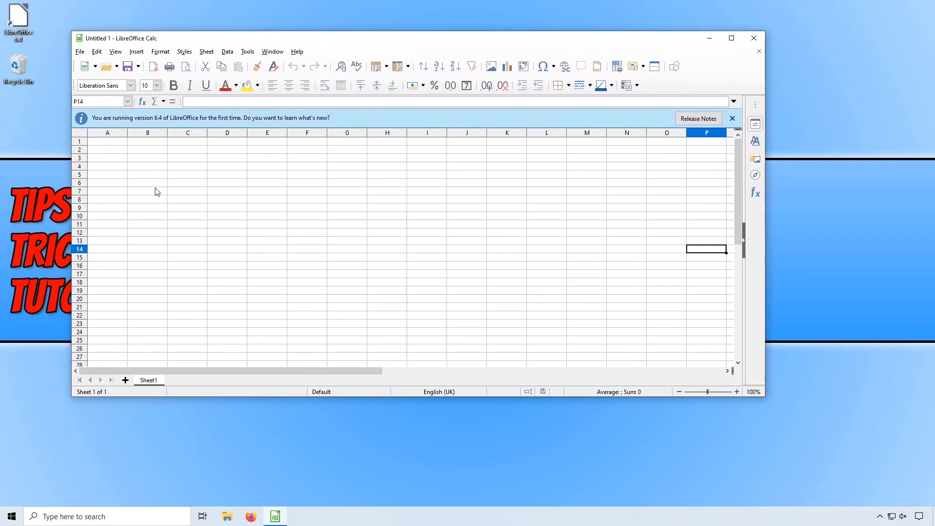
mouse_move(434, 232)
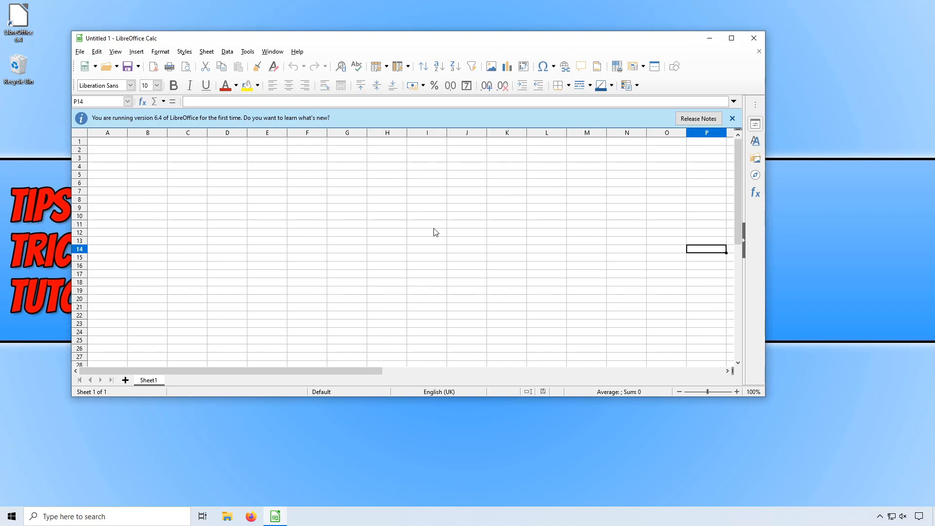
mouse_move(426, 234)
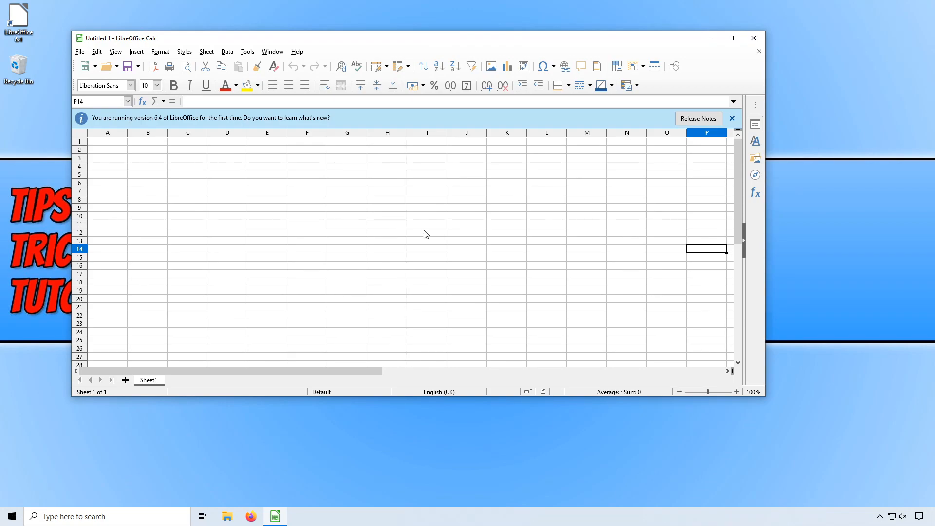
mouse_move(256, 169)
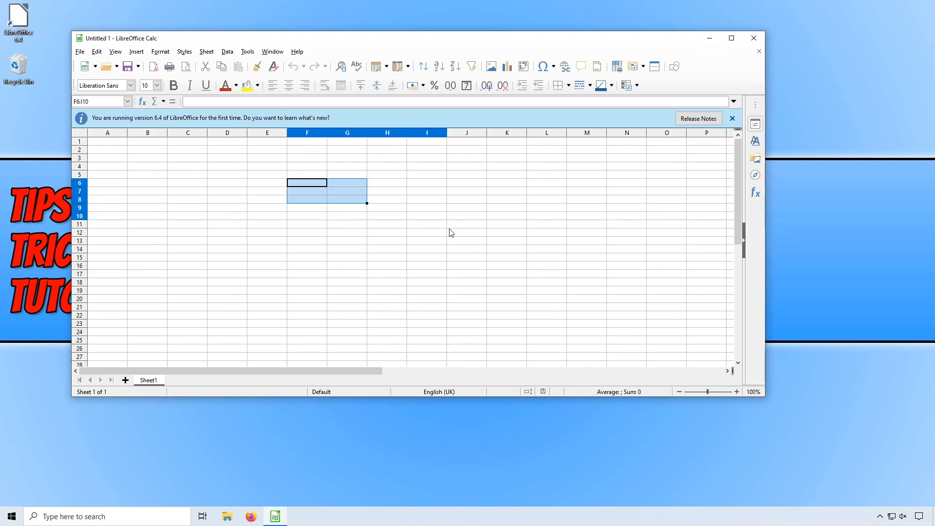
left_click(627, 273)
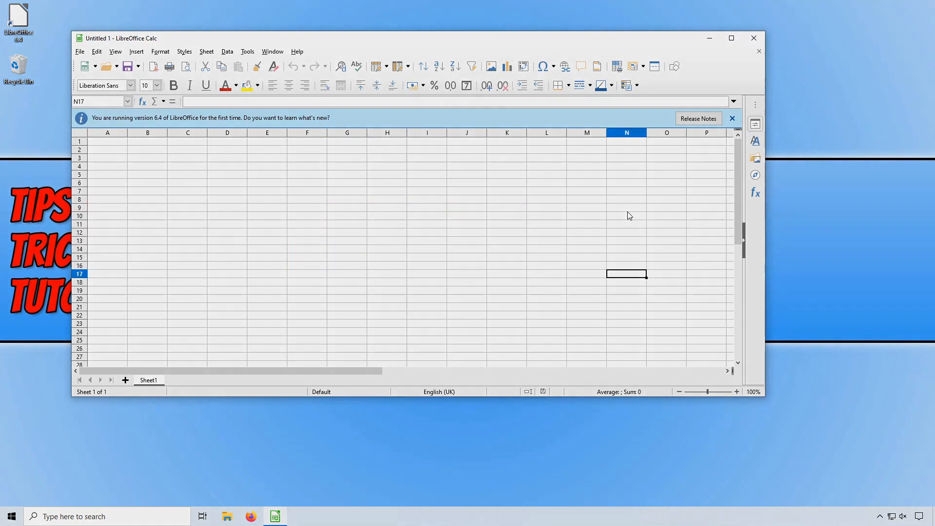